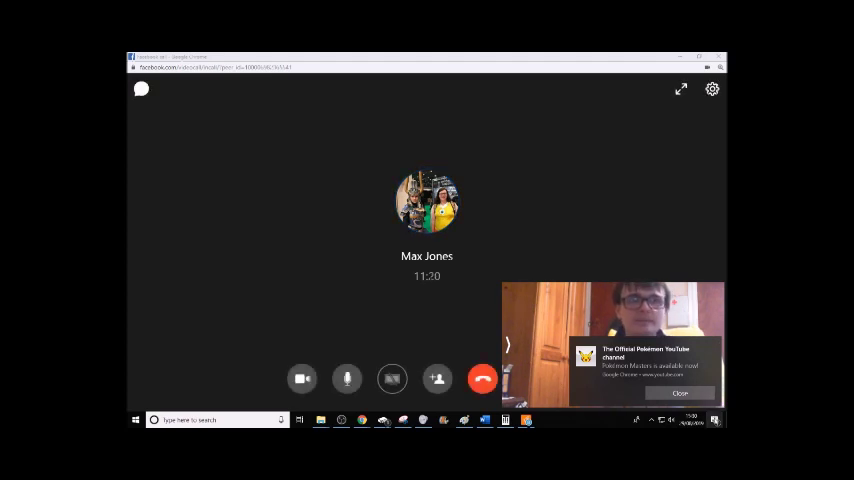
Step: Close the Chrome notification about the Pokémon YouTube channel covering the self-view
{"action": "left_click", "coordinate": [680, 392]}
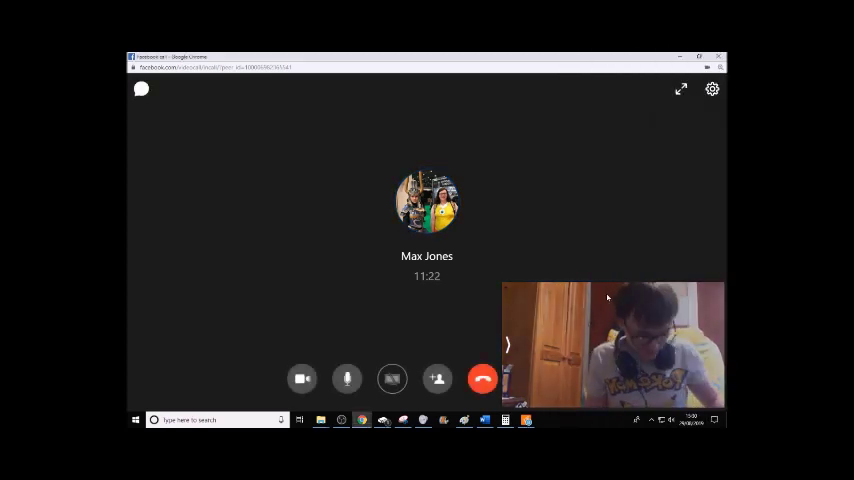